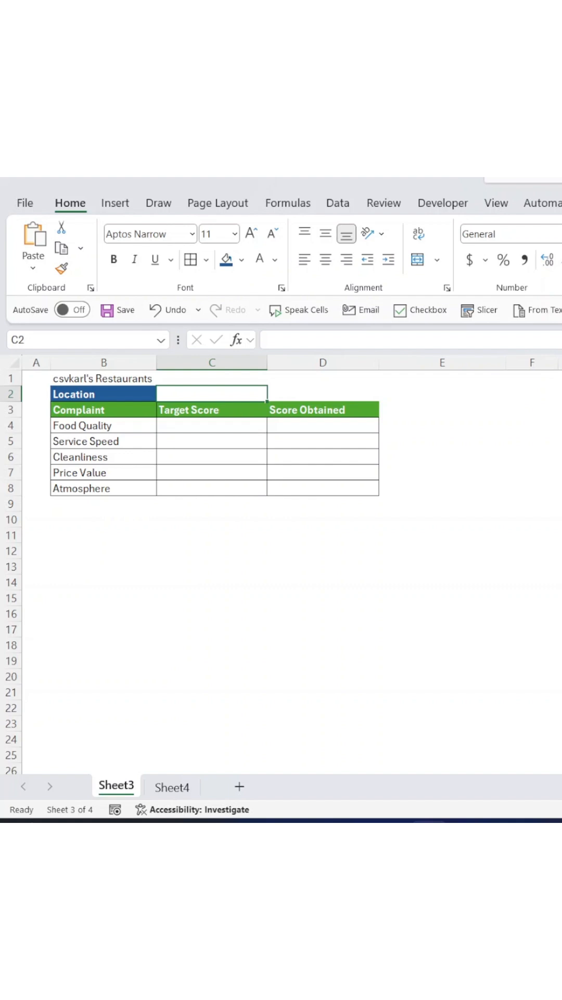
mouse_move(91, 478)
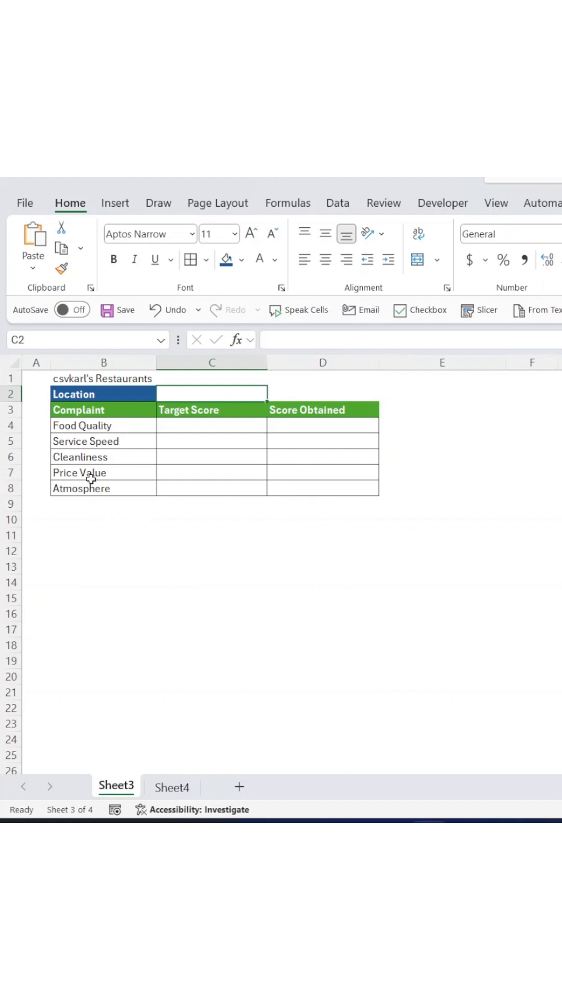
Step: After checking the score sheets, give C2 a Toronto/NYC list validation with Toronto selected
click(170, 785)
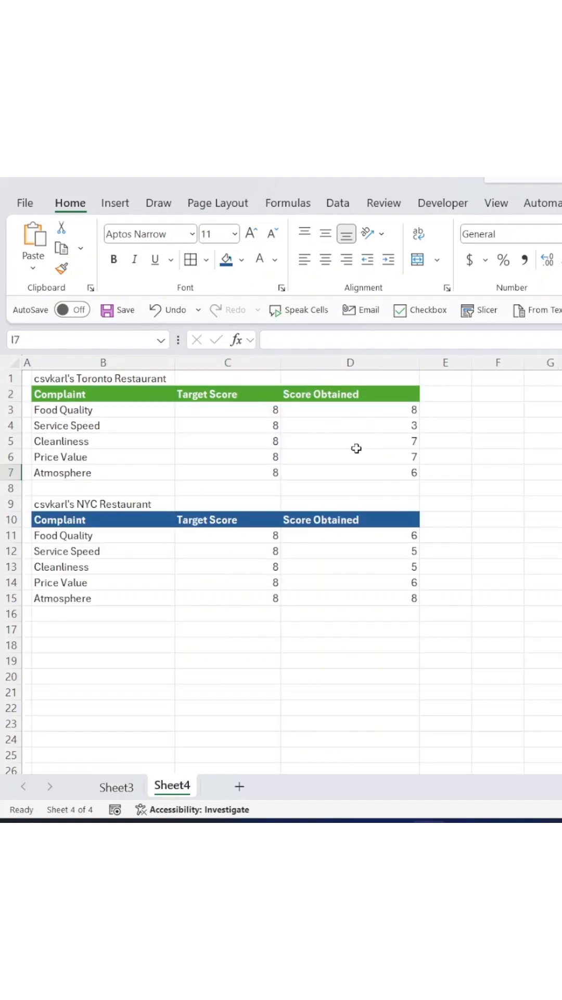
mouse_move(104, 383)
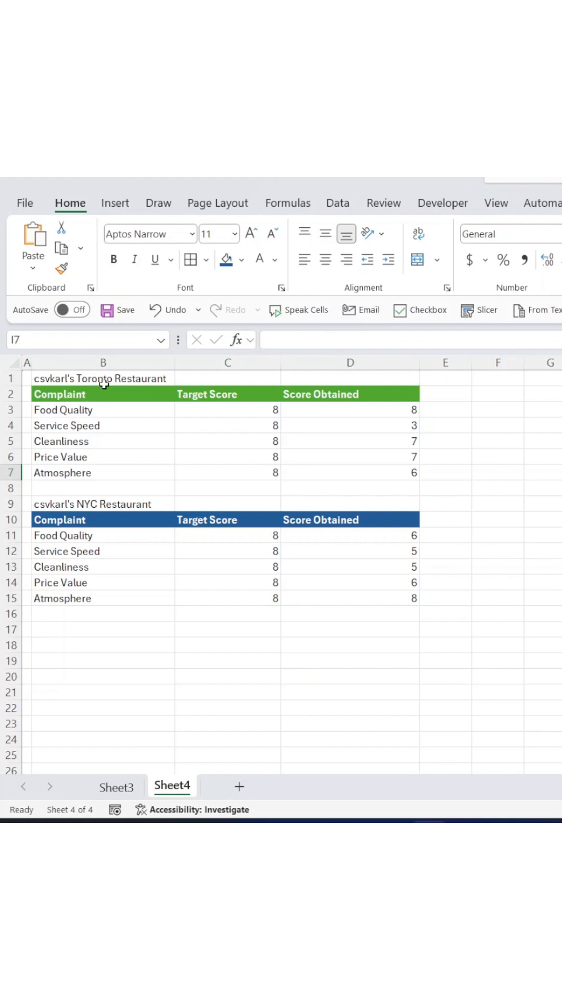
mouse_move(93, 580)
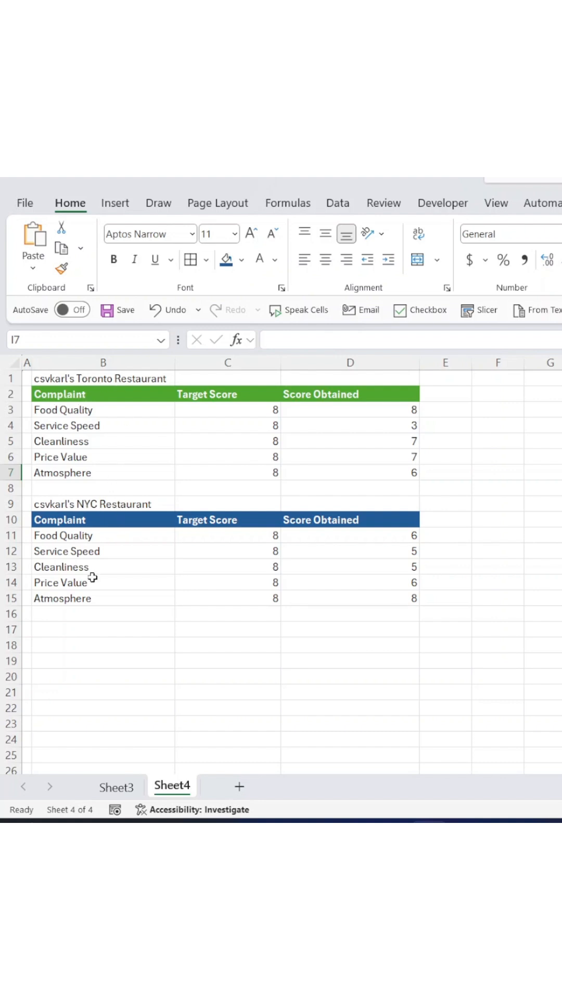
click(116, 786)
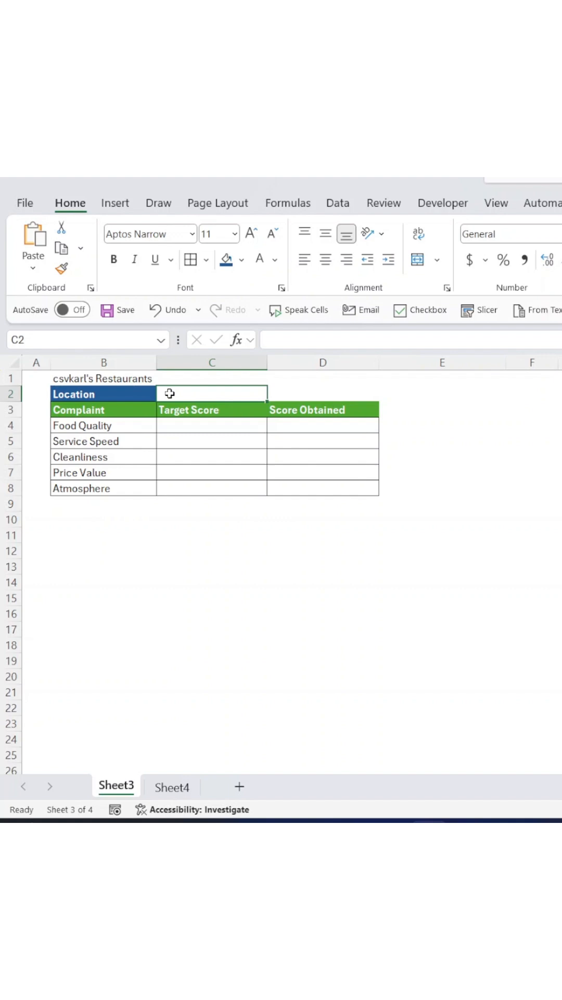
mouse_move(199, 396)
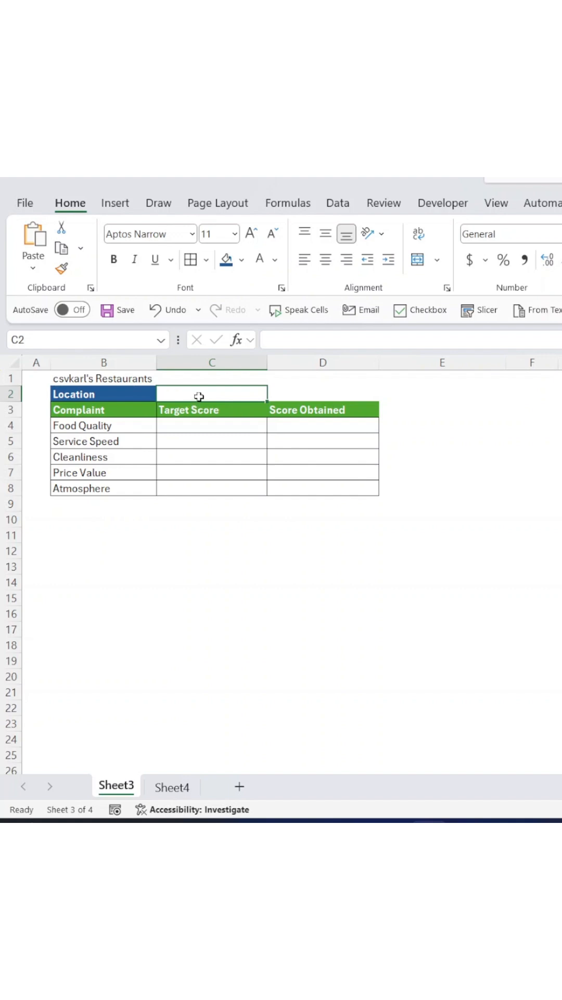
mouse_move(350, 209)
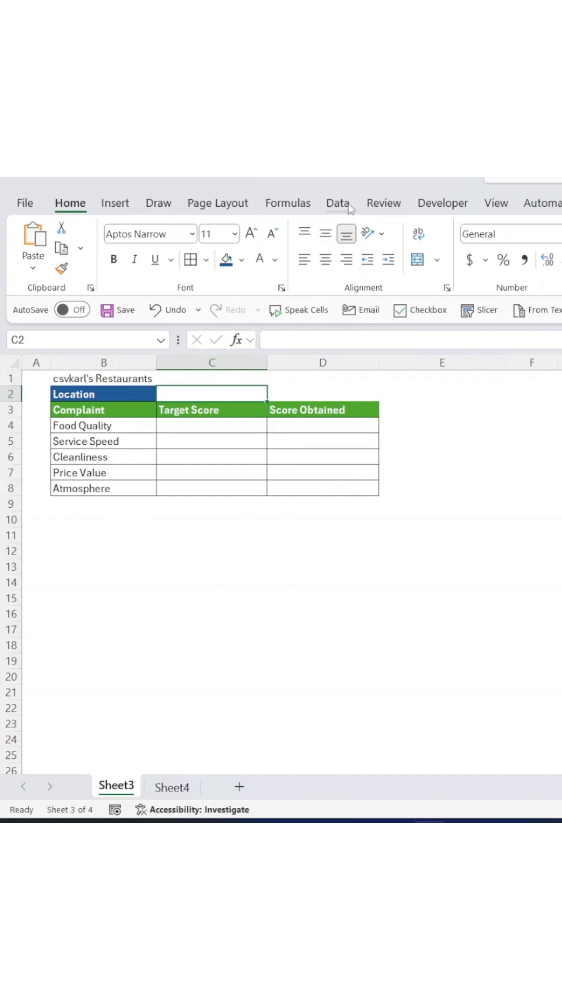
click(338, 203)
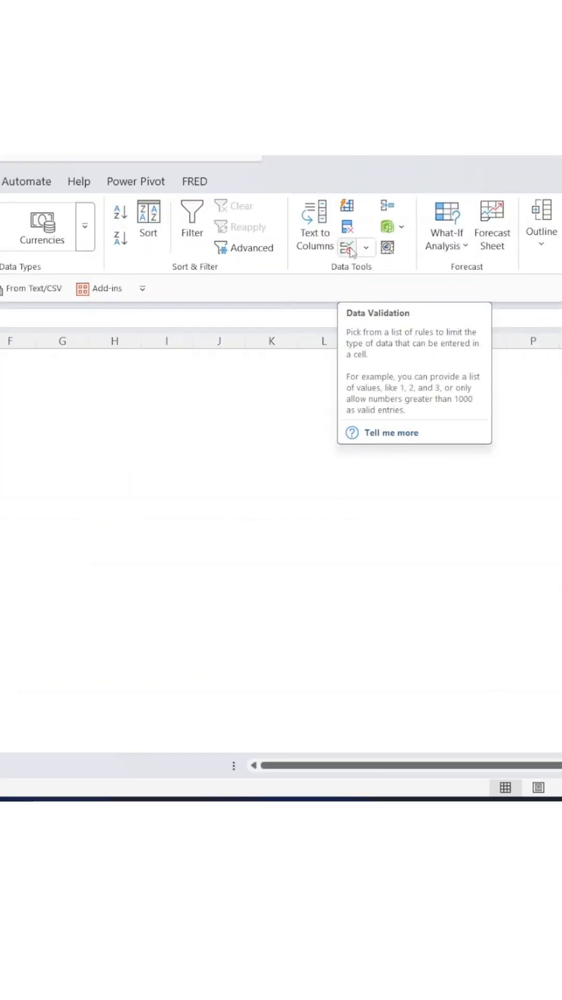
click(347, 247)
text(Toront)
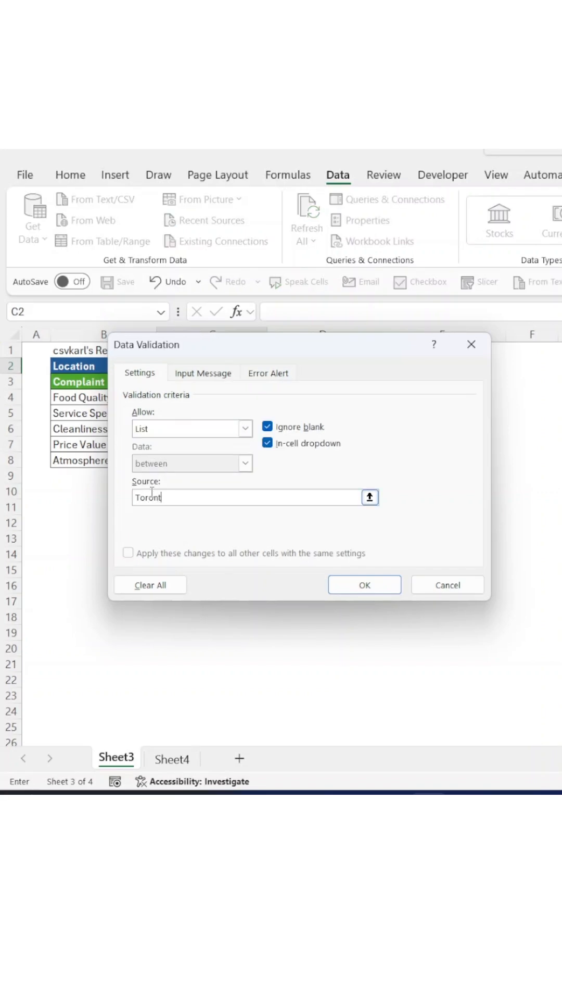
text(o, NYC)
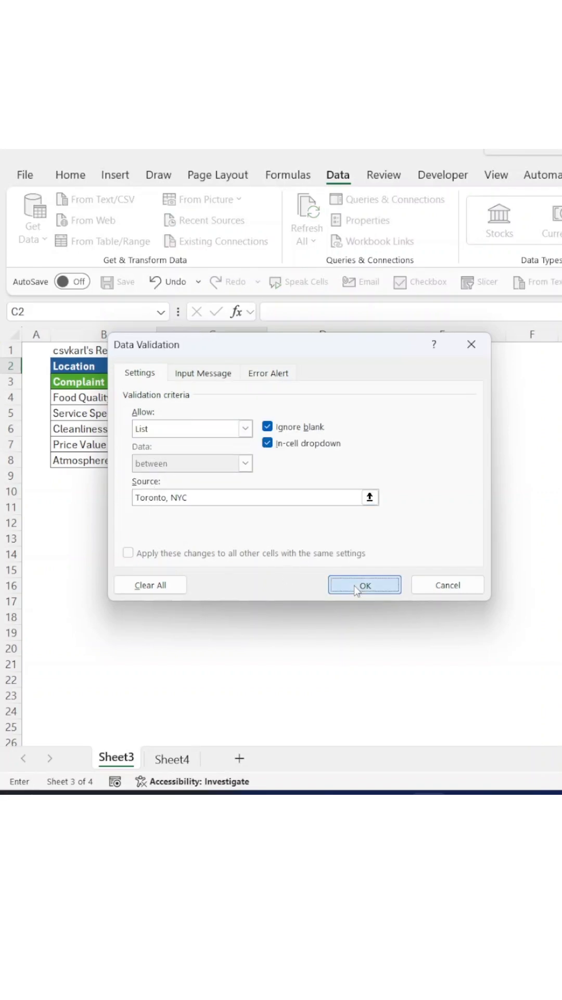
click(364, 584)
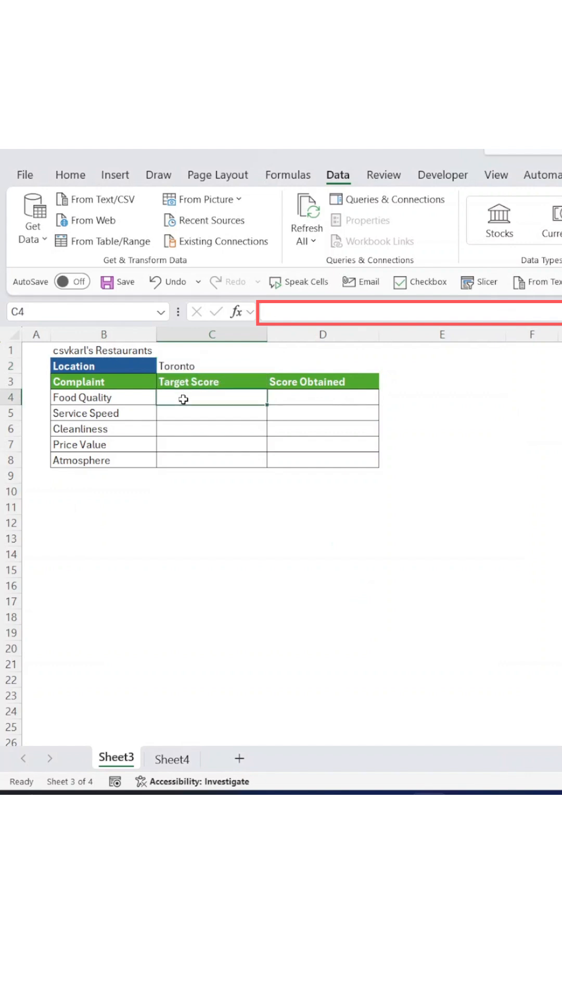
Step: Enter an XLOOKUP formula in C4 that pulls Toronto's scores from Sheet4 across C4:D8
text(=XLOOKUP(B4,Sheet4!$B$3:$B$7,)
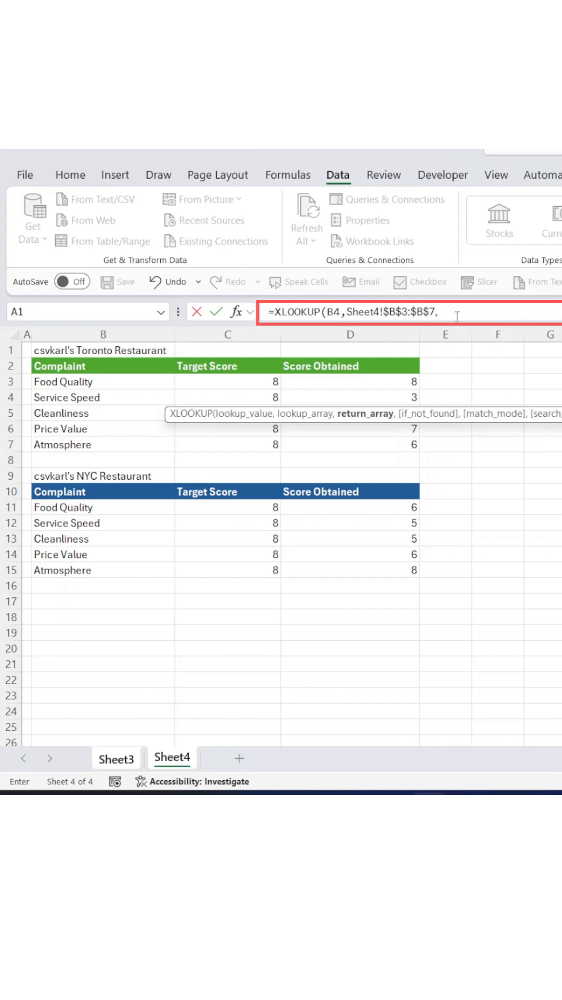
click(115, 759)
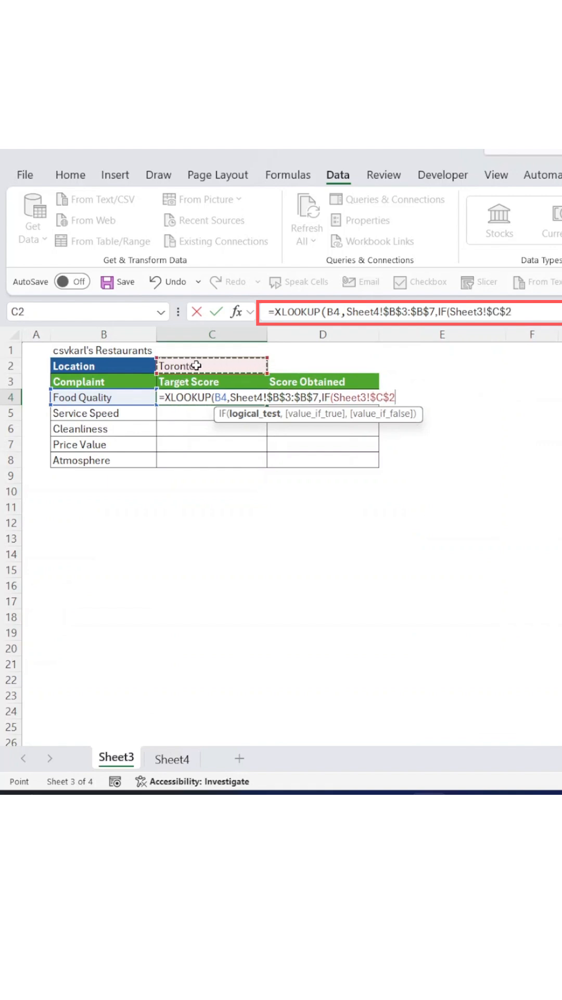
click(517, 312)
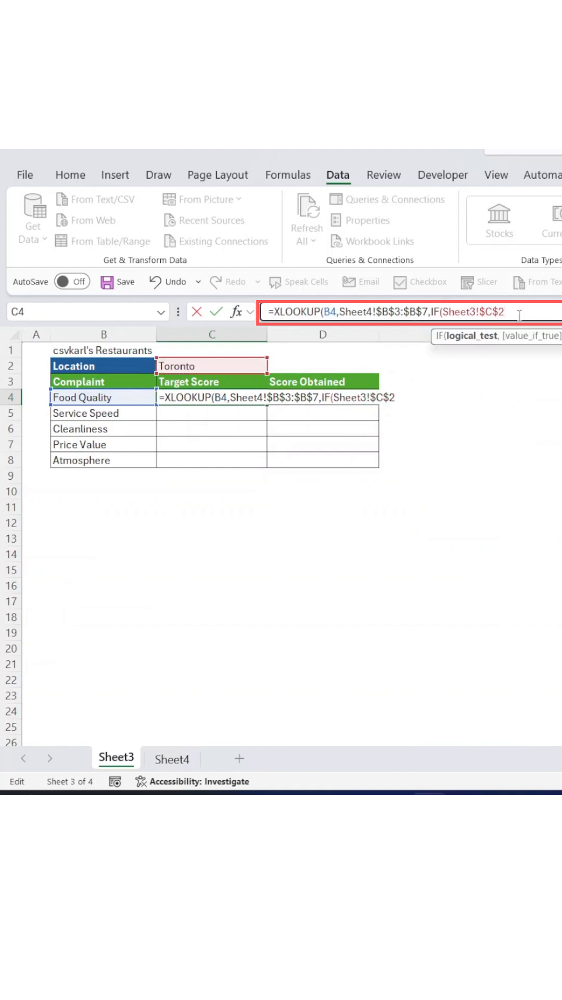
text(="Toronto")
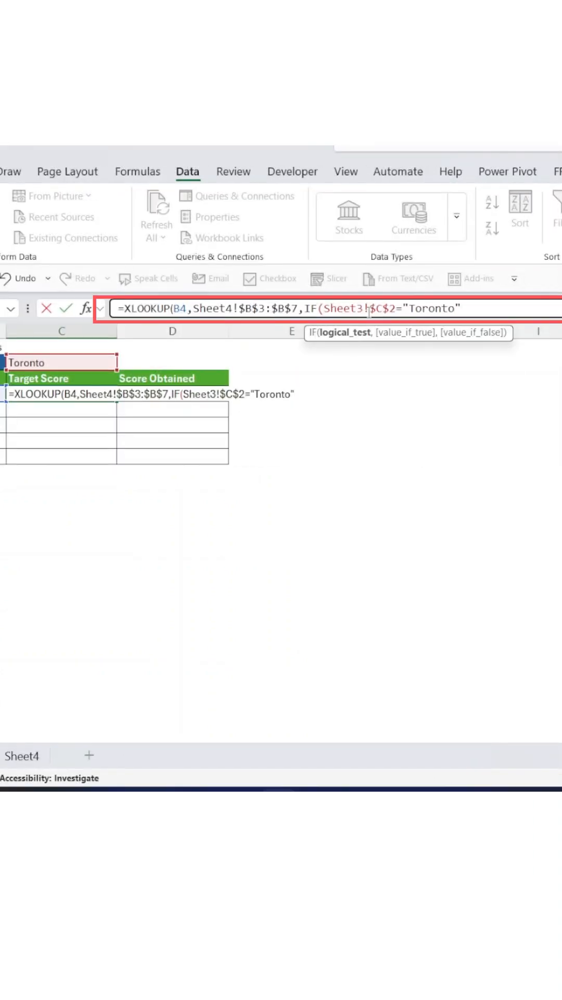
text(,Sheet4!)
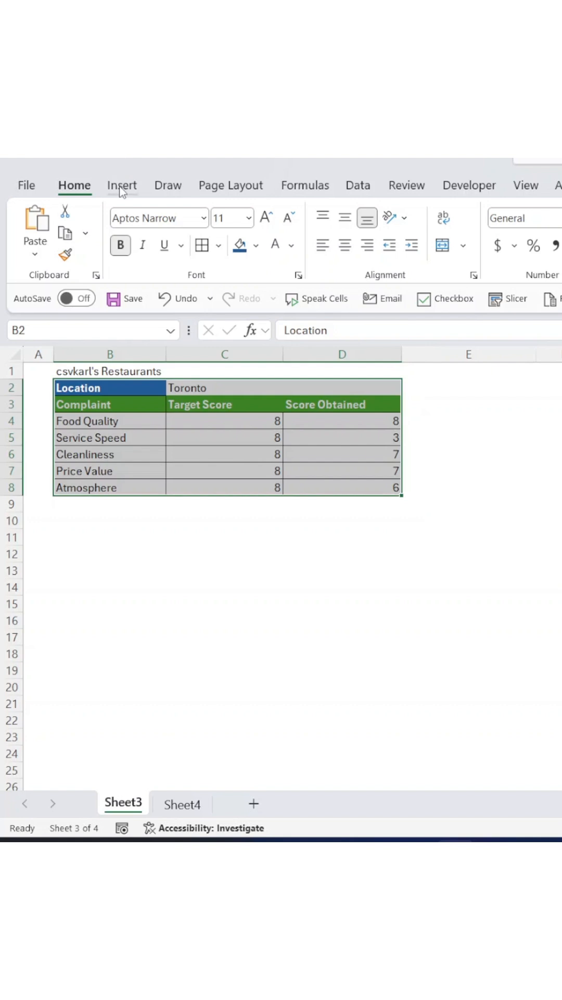
Step: Insert a Radar chart of the scores table from Recommended Charts' All Charts list
click(121, 185)
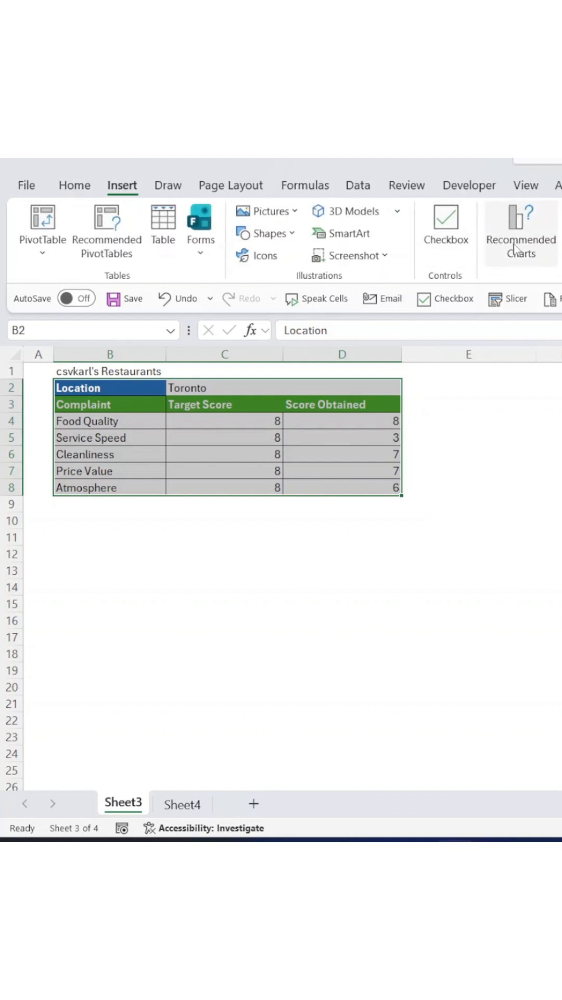
click(520, 229)
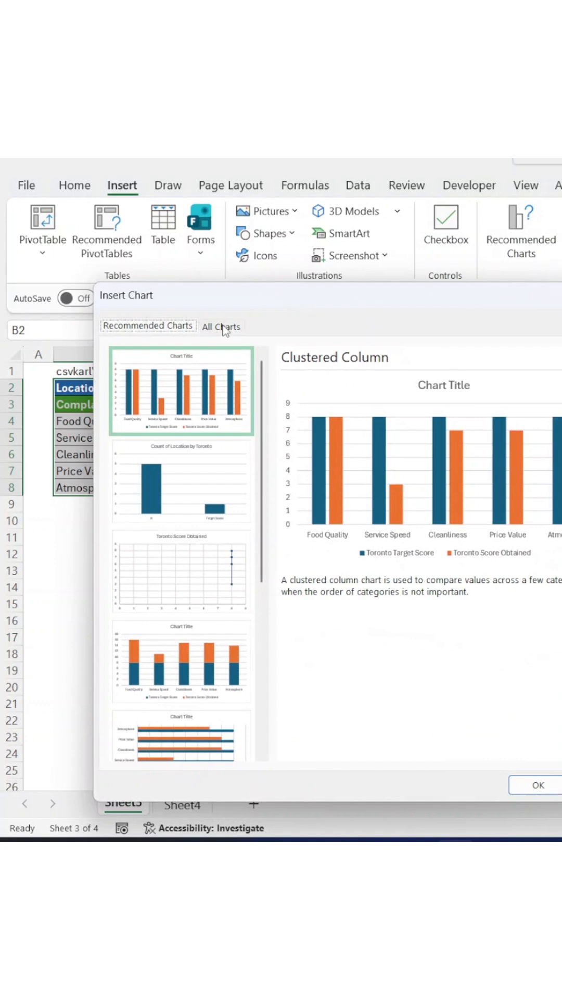
click(221, 326)
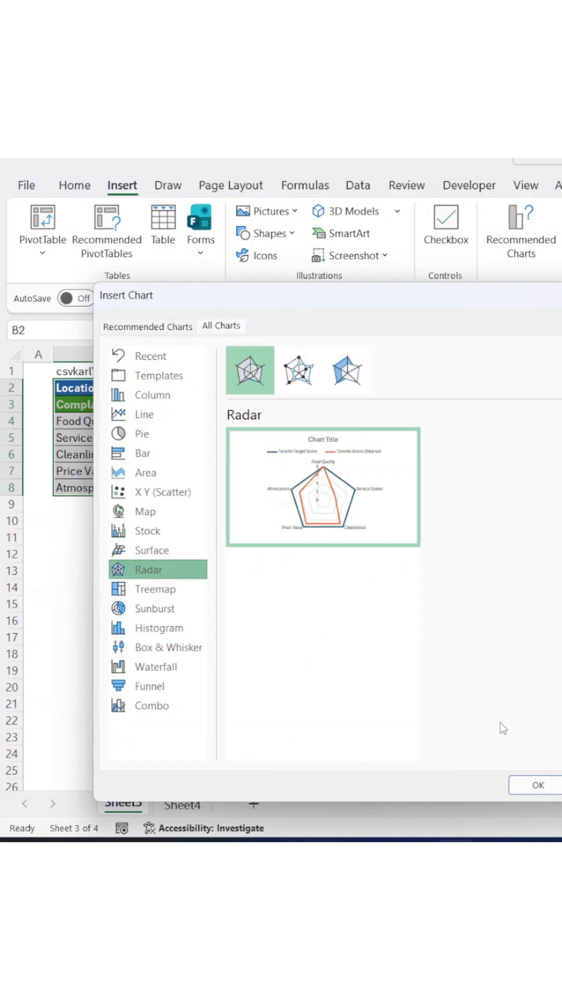
click(537, 785)
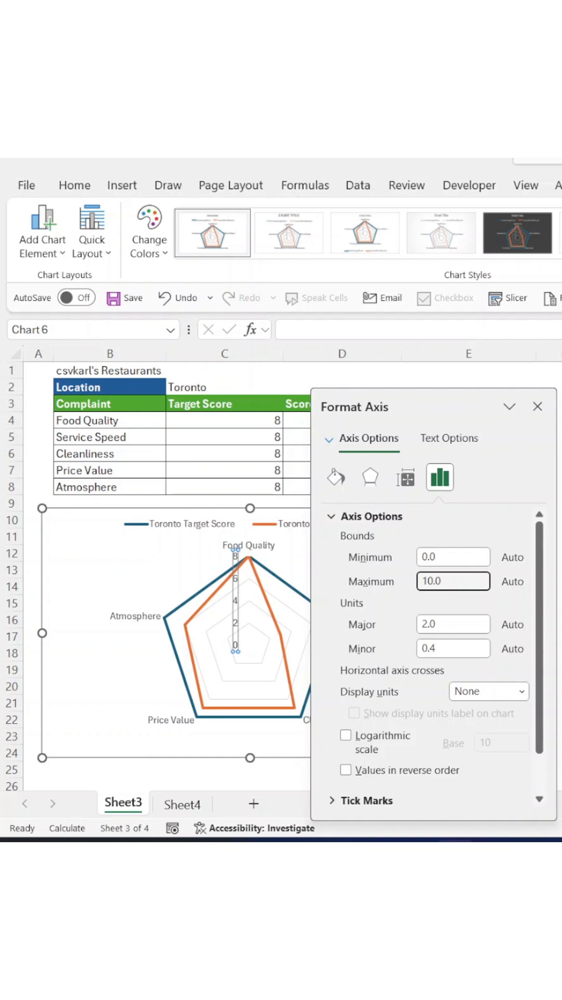
Step: Set the radar value axis to no line under Fill & Line, then close the pane
click(336, 477)
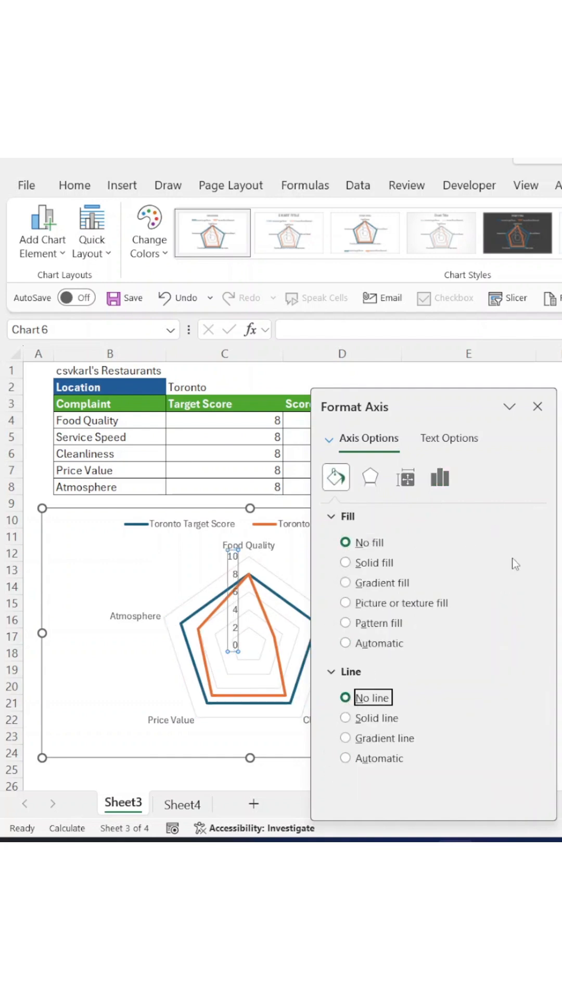
click(538, 406)
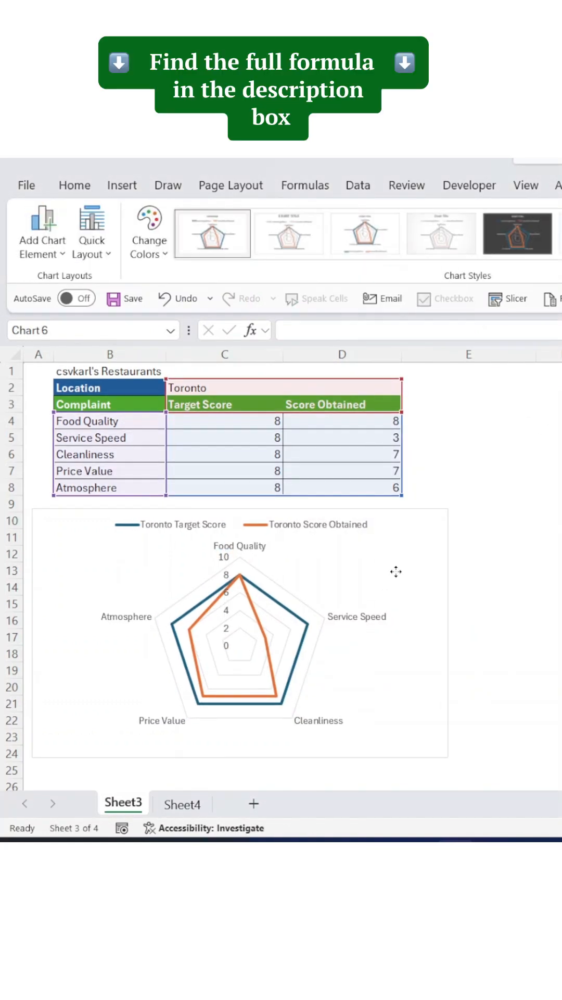